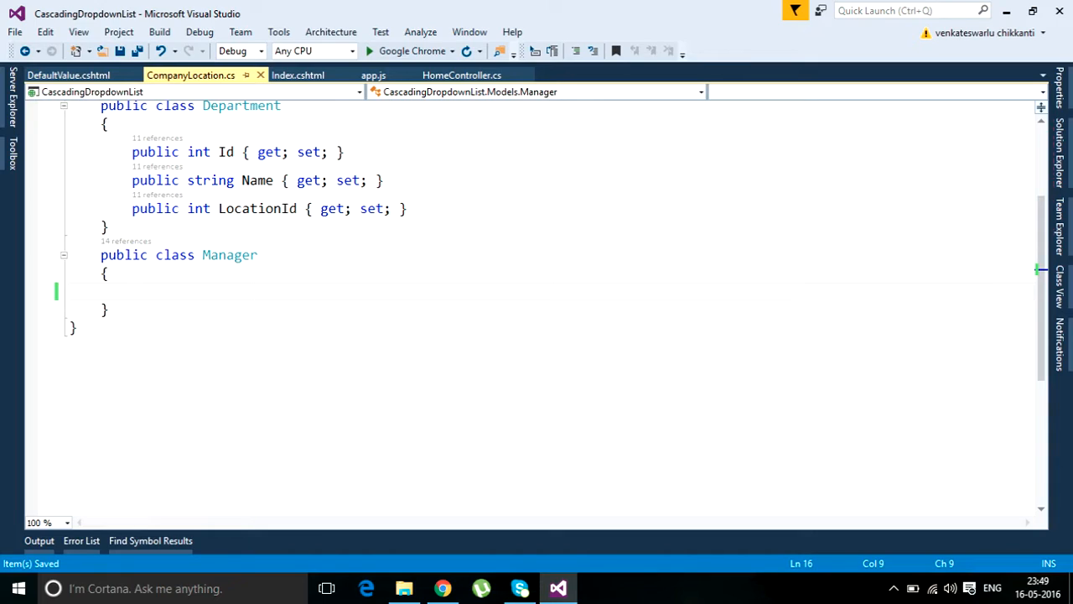
Hand-type 'public int Id { get; set; }' inside Manager and select that line.
type("public")
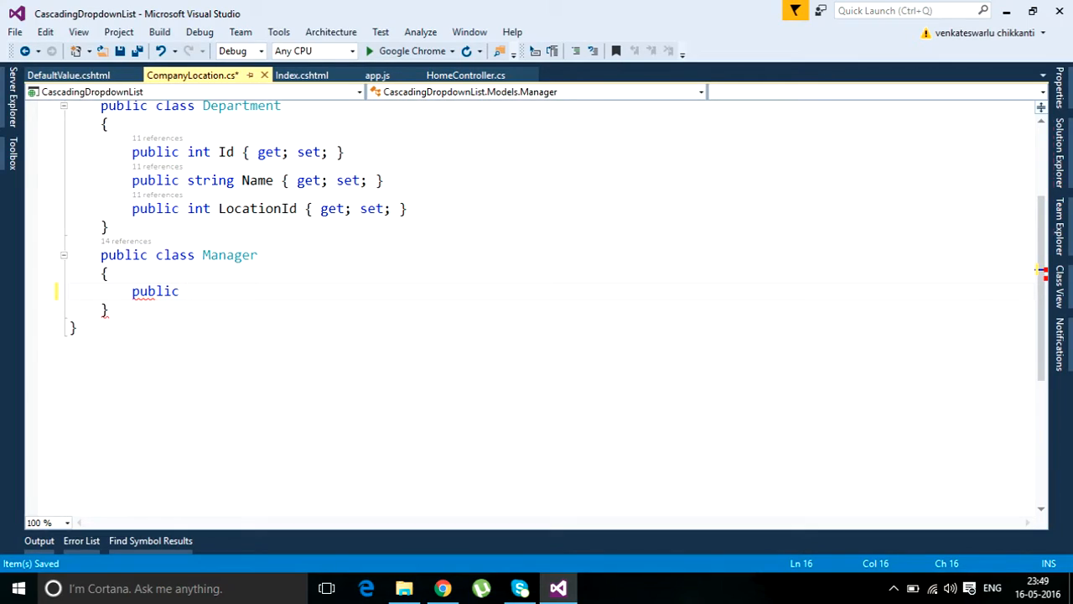
type("int")
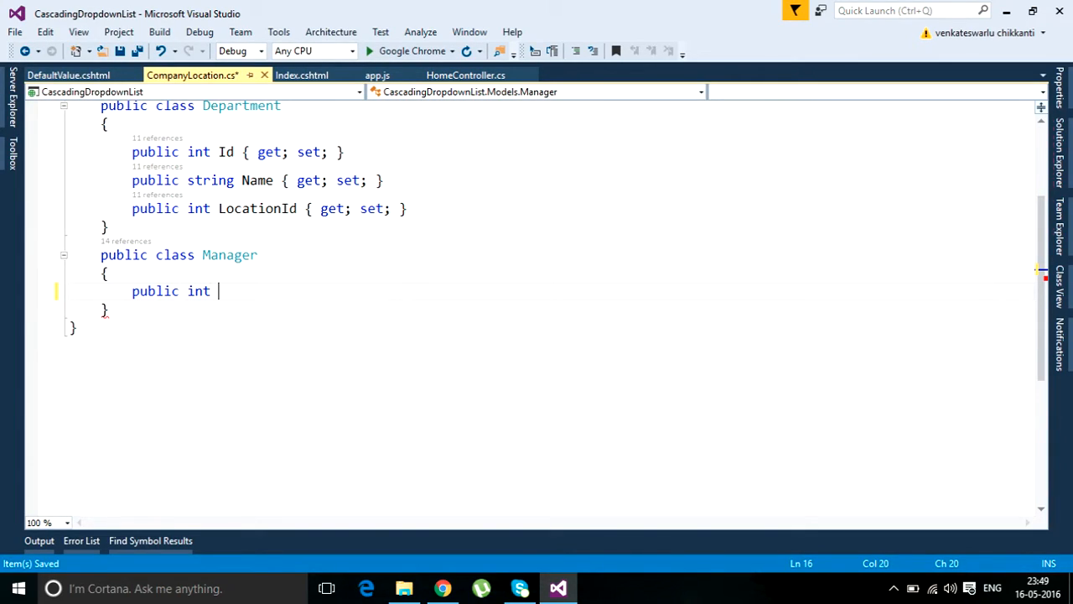
type("Id")
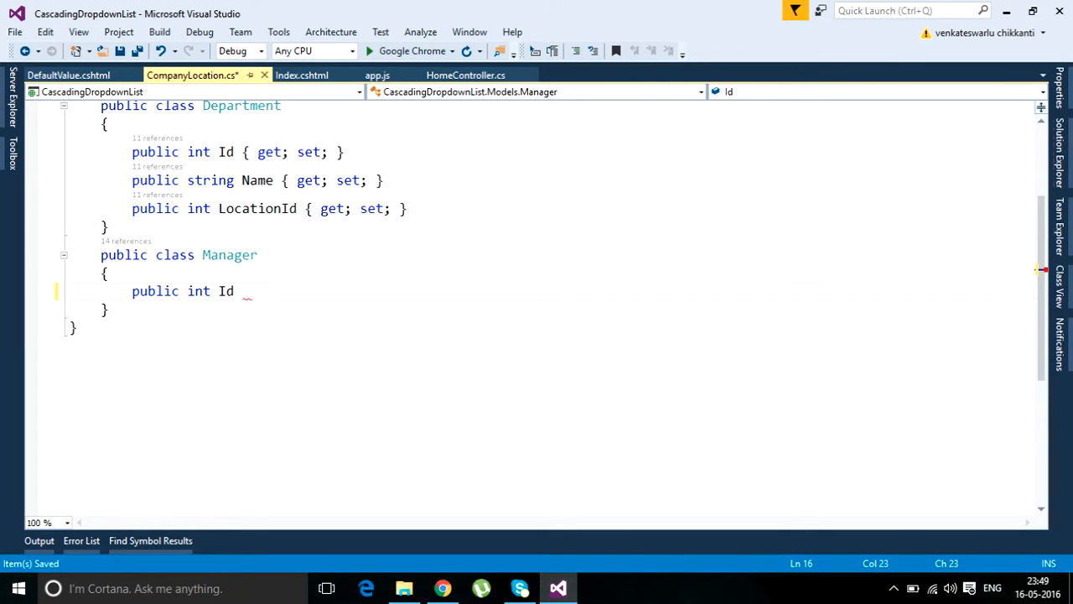
type("{ }")
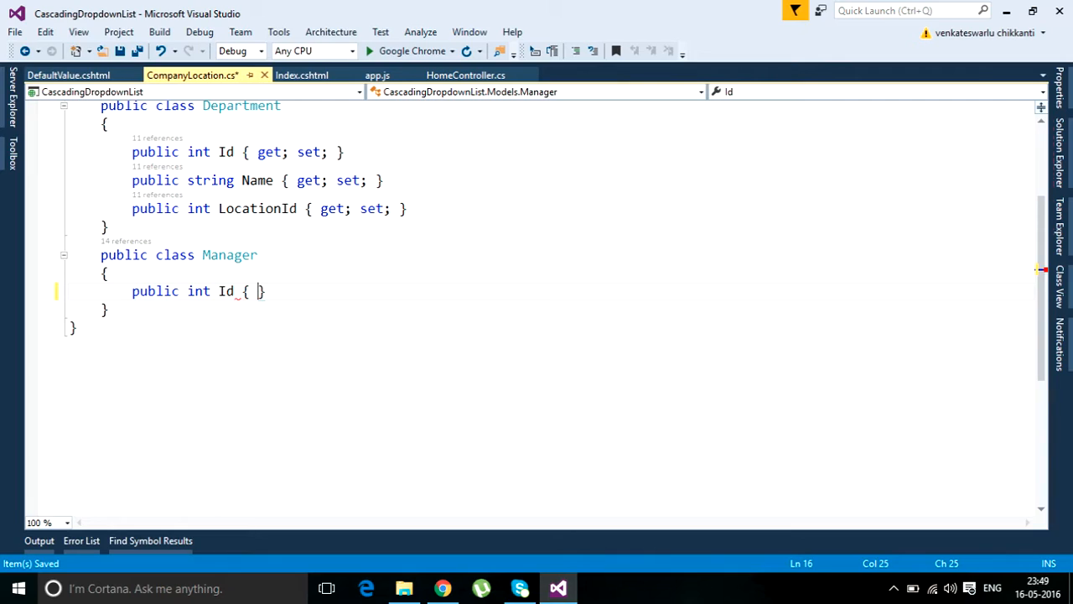
type("get; set;")
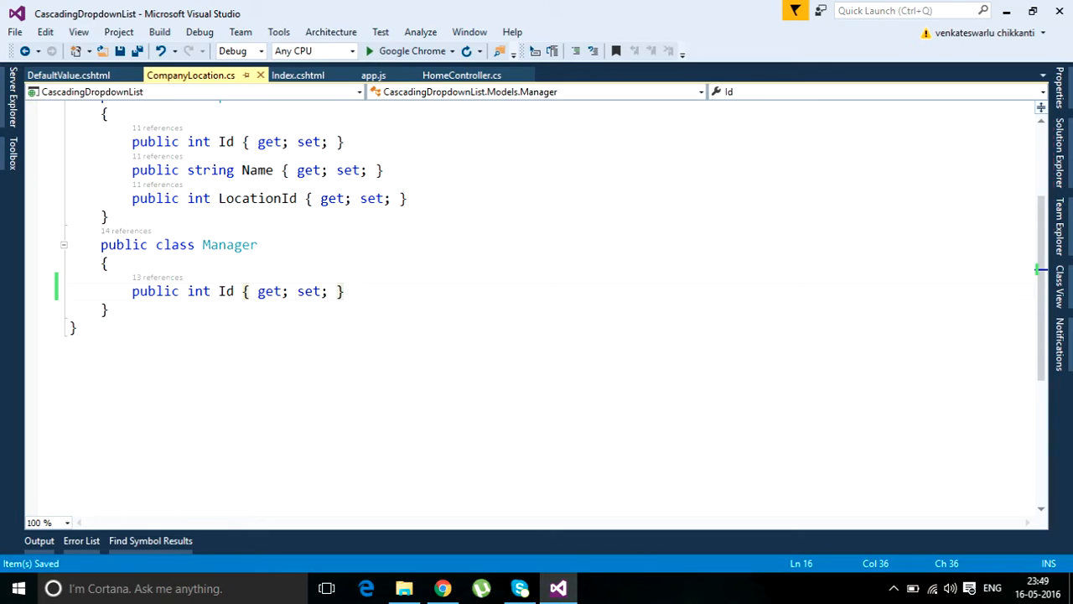
left_click(150, 291)
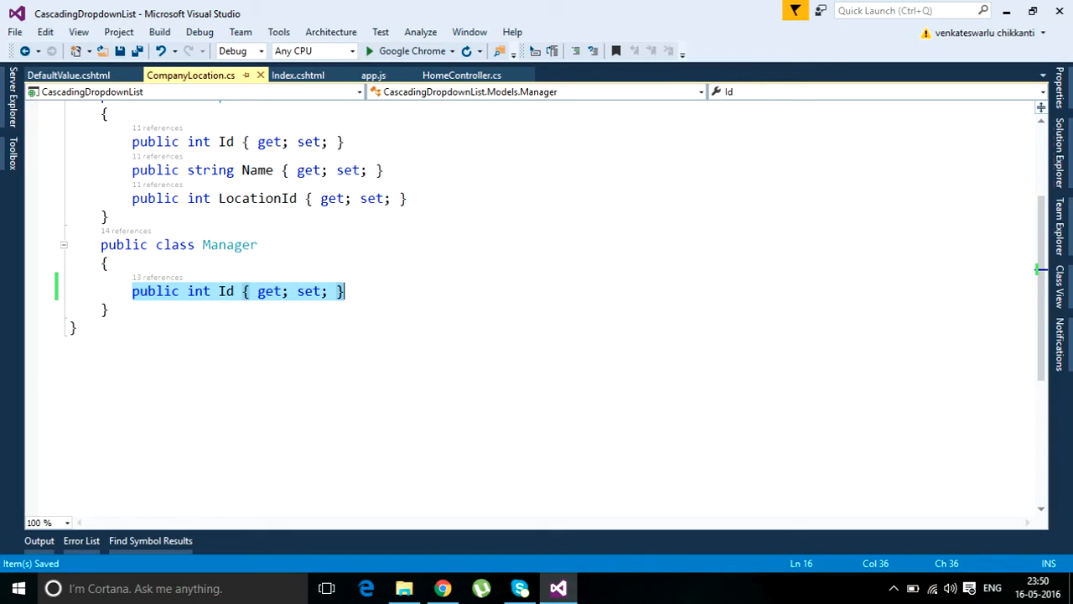
Delete the hand-written Id property and type 'prop' in its place.
key("Delete")
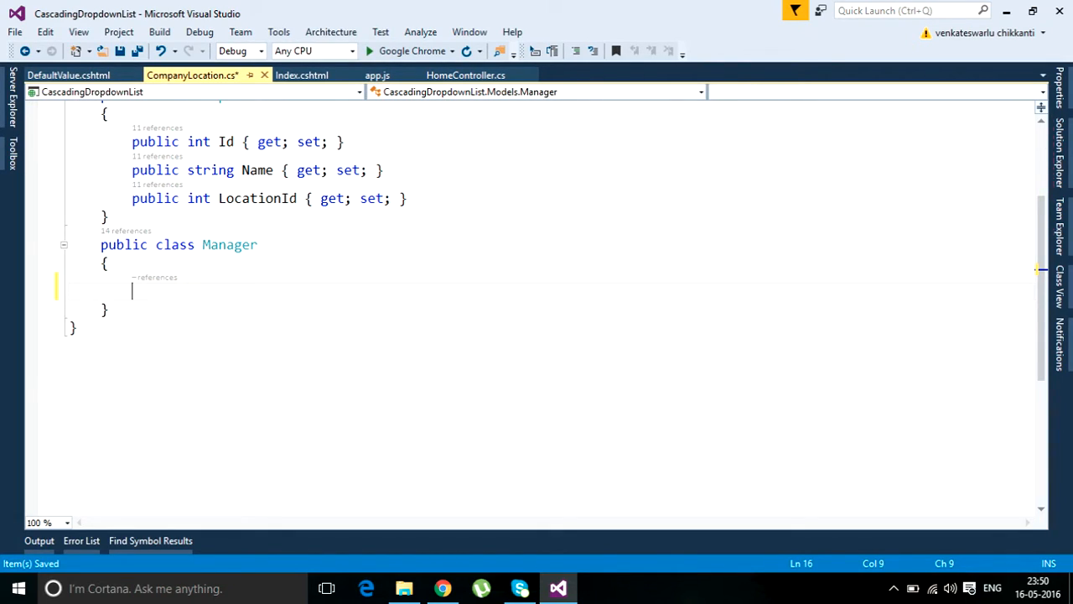
type("pr")
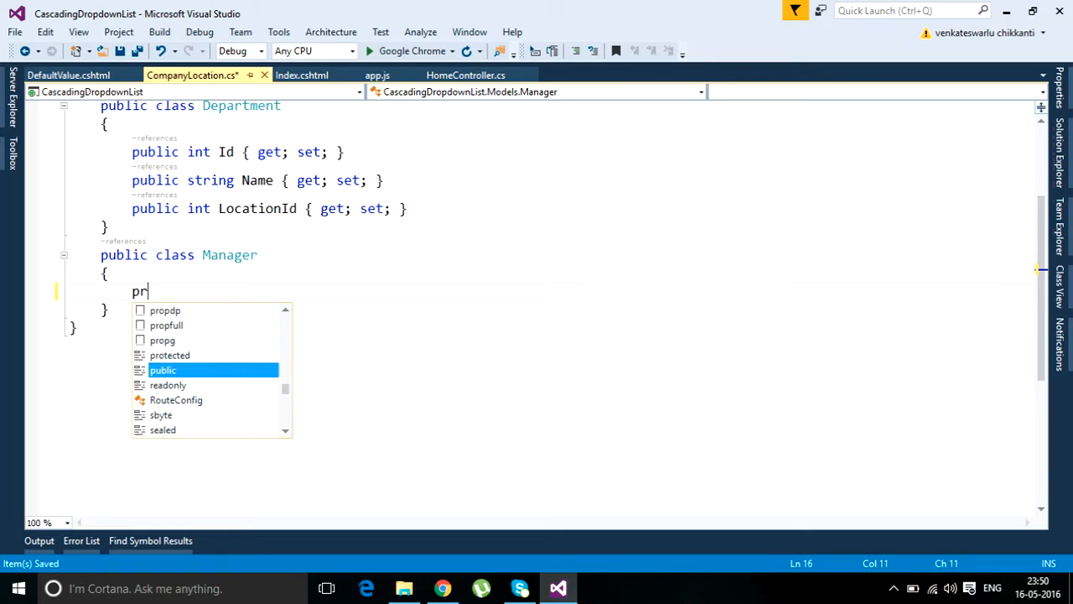
type("op")
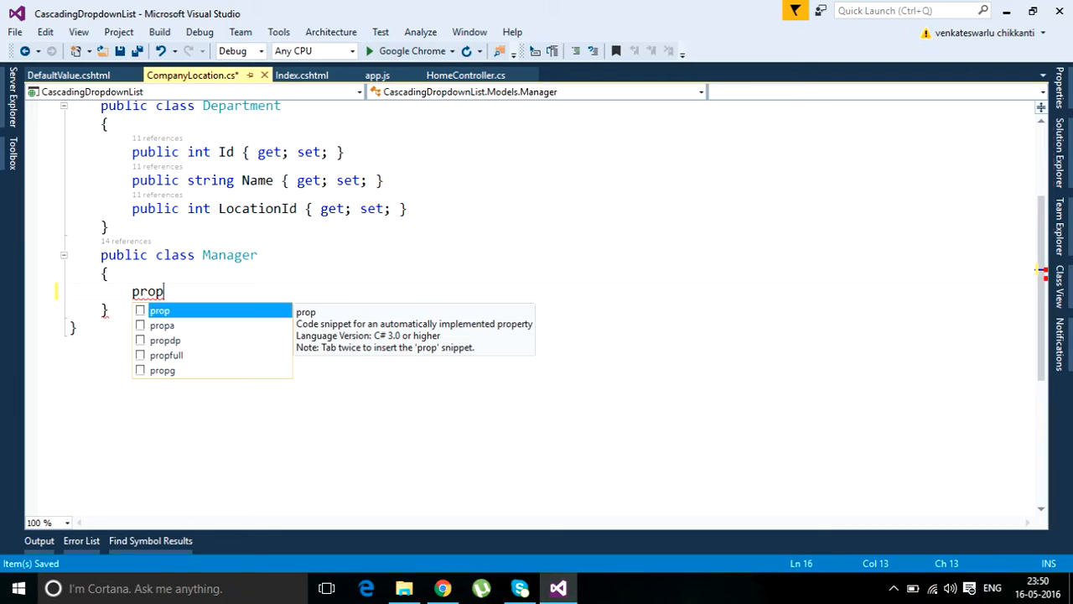
Expand the prop snippet, replace its string type with int, and select MyProperty to rename it.
key("Tab")
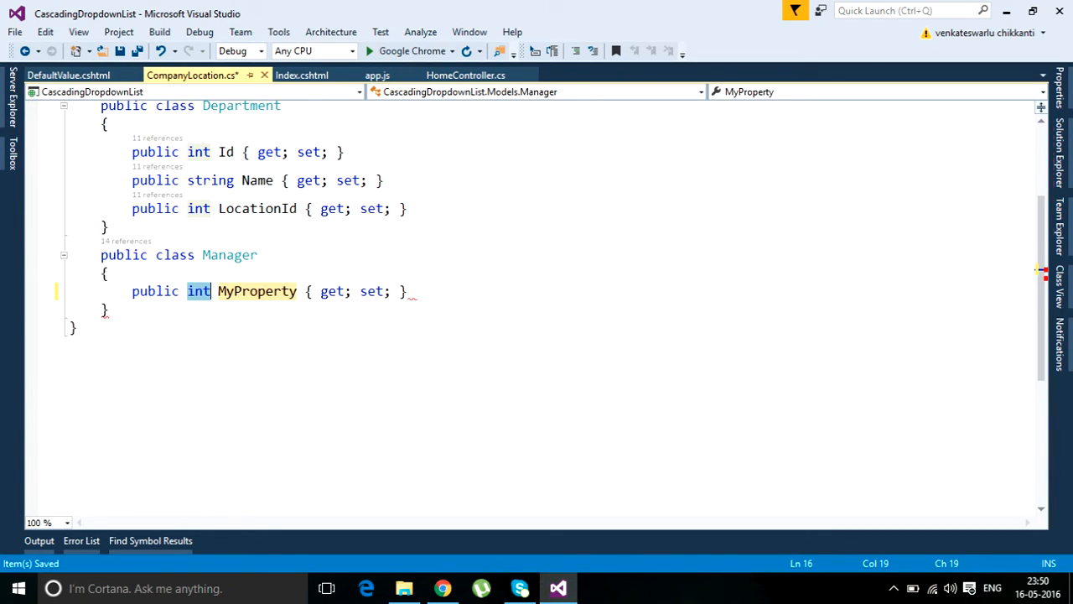
scroll("up", 3)
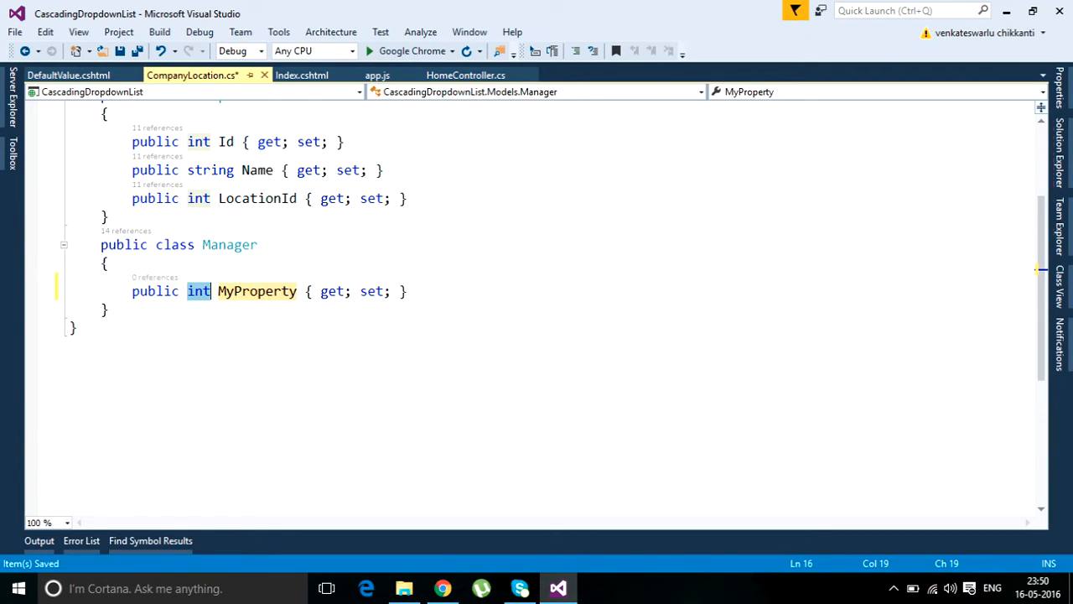
mouse_move(197, 291)
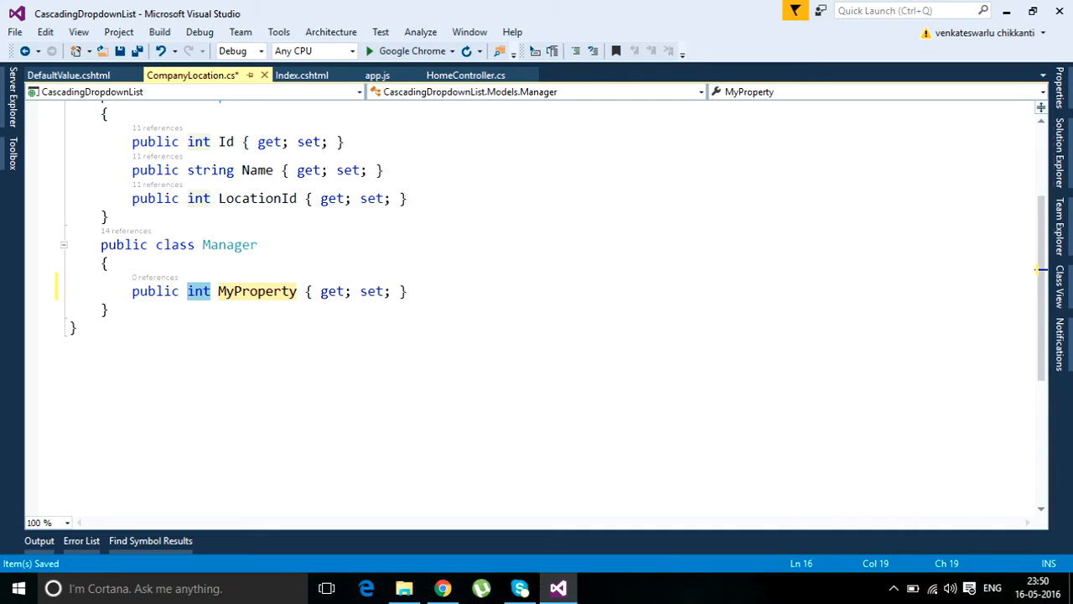
mouse_move(197, 291)
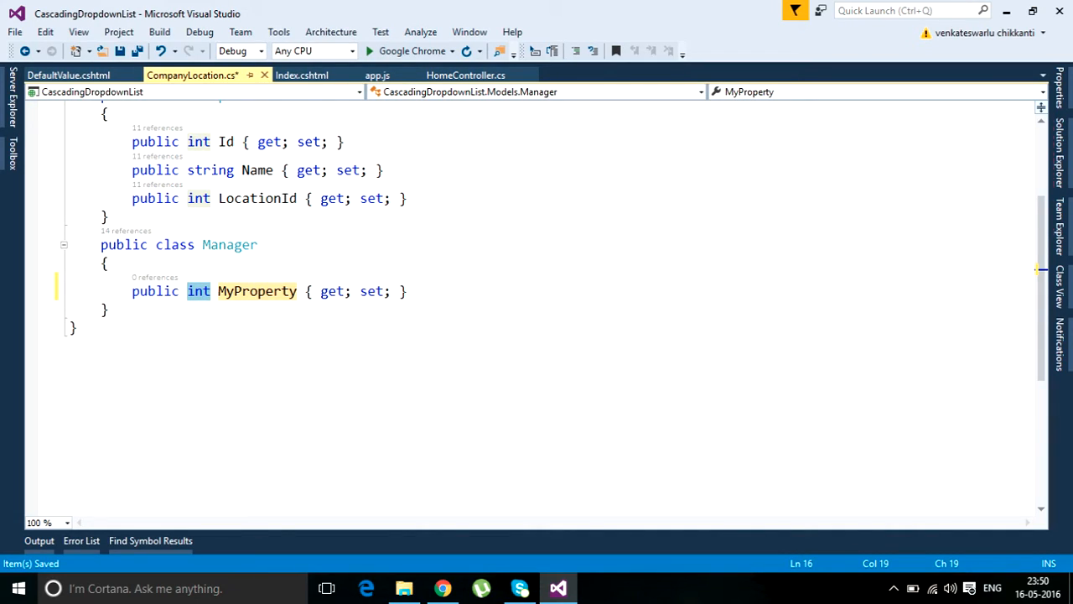
type("string")
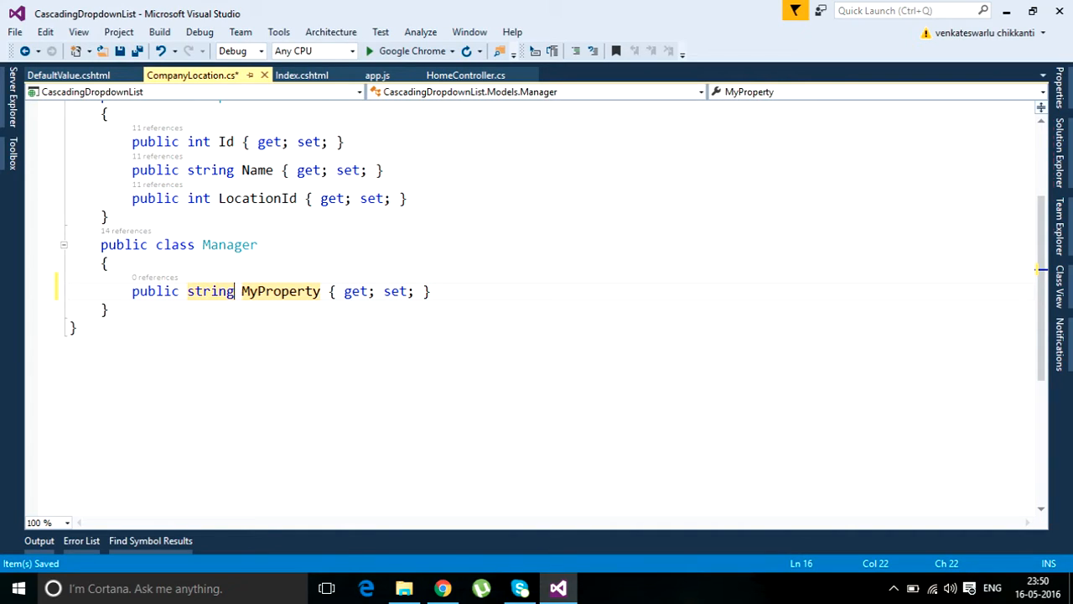
double_click(210, 290)
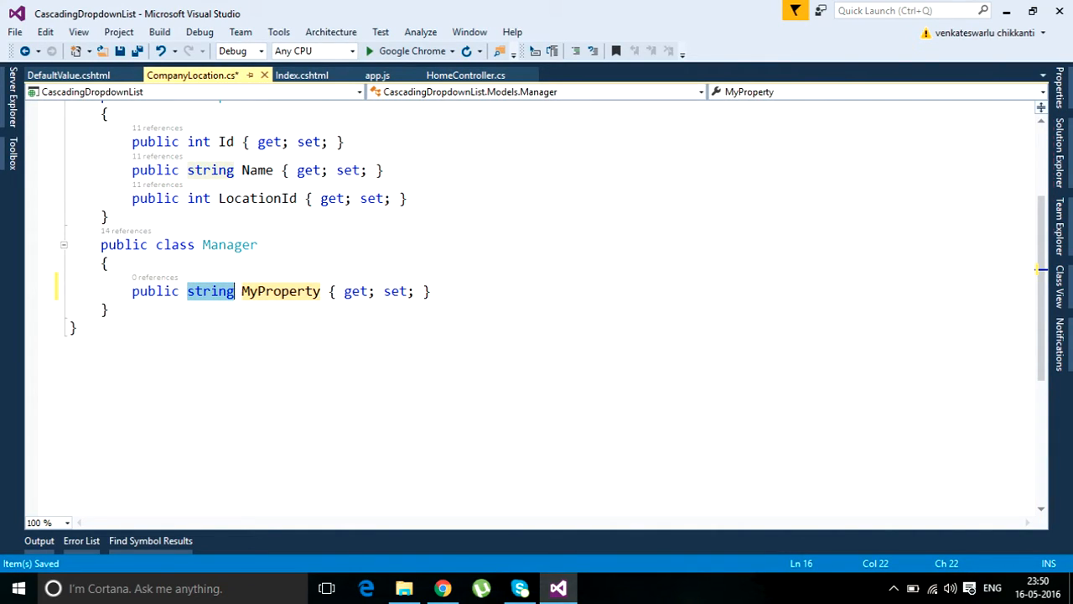
type("int")
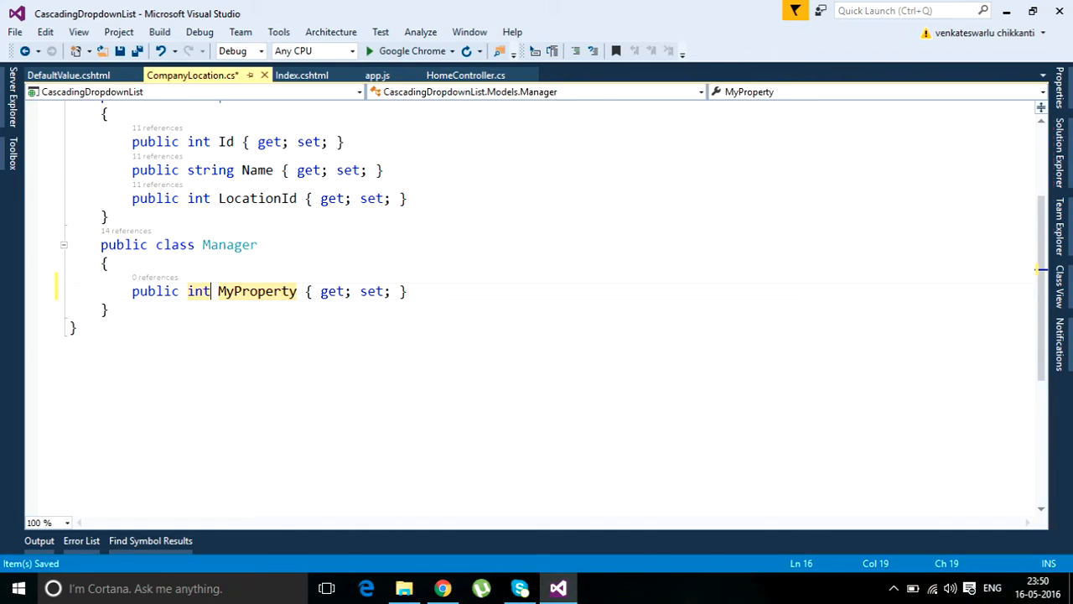
double_click(256, 291)
type("Id")
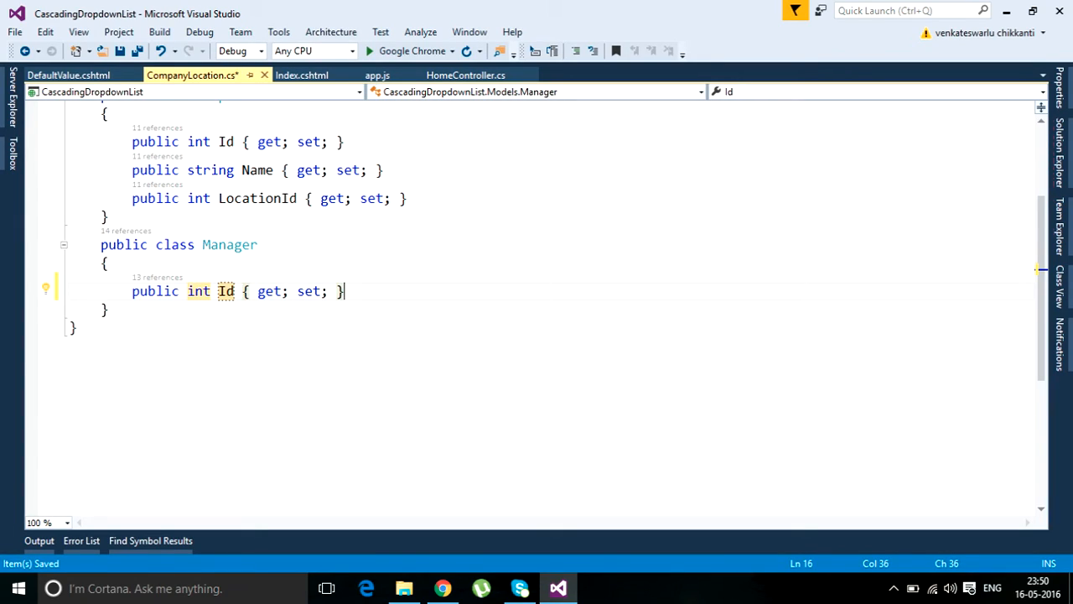
On a new line below Id, type 'prop' and enter Name for the new property.
key("Return")
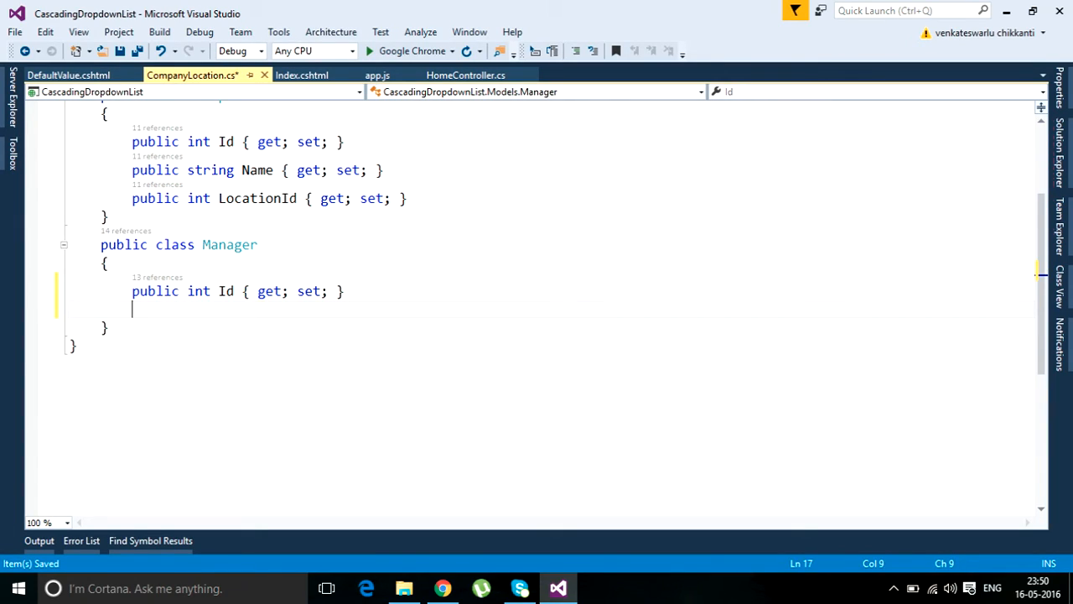
type("p")
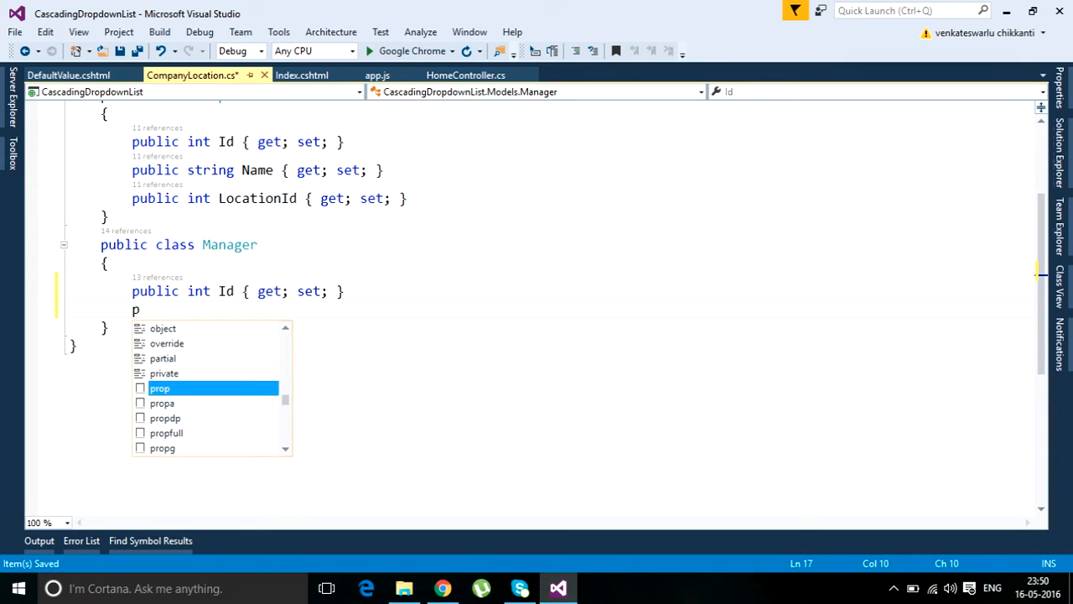
type("rop")
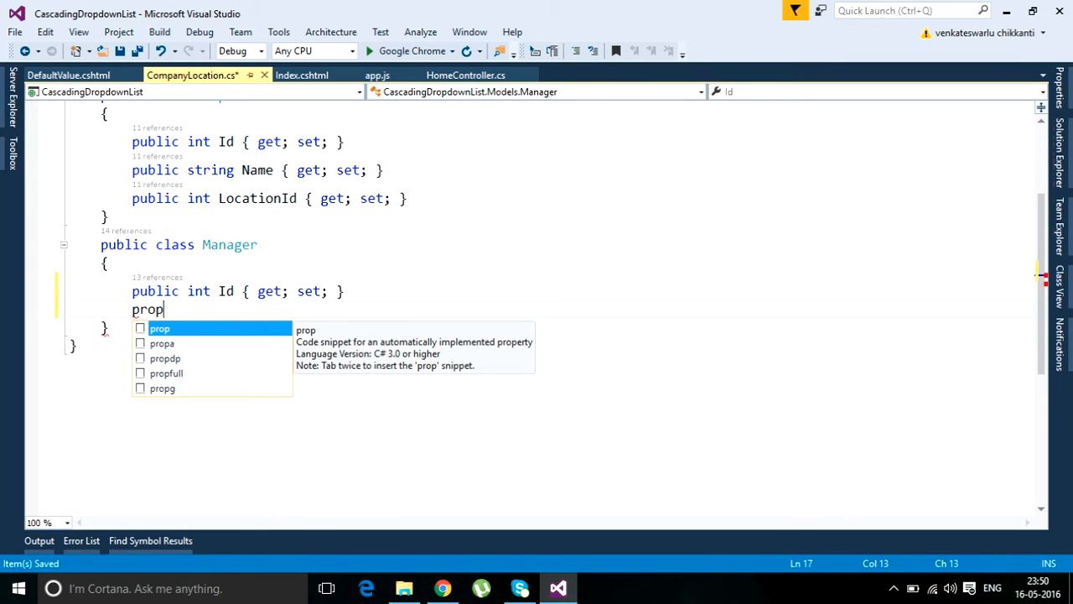
key("Escape")
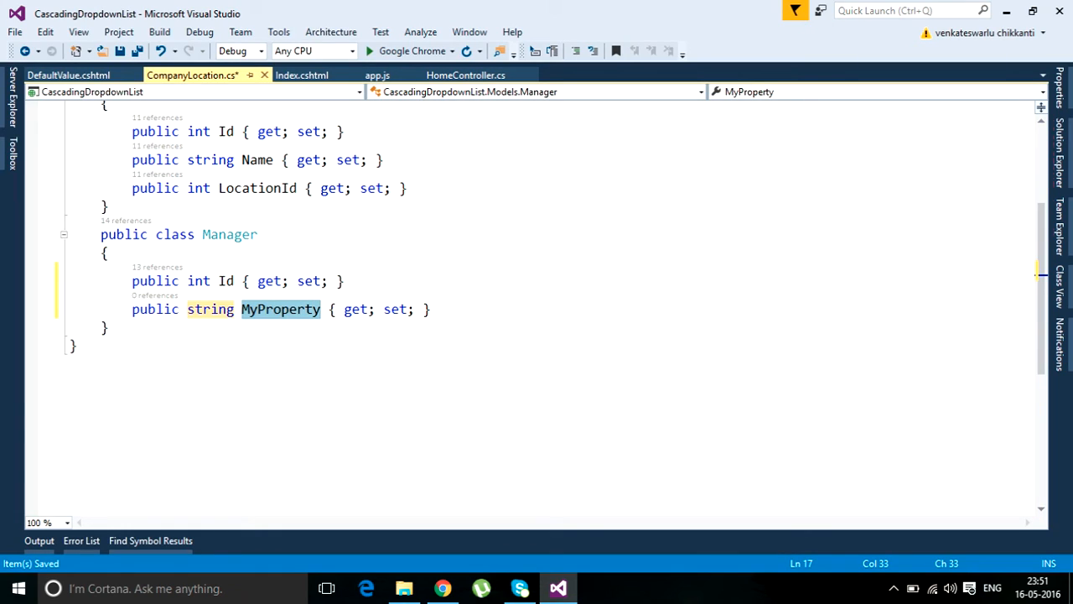
type("Name")
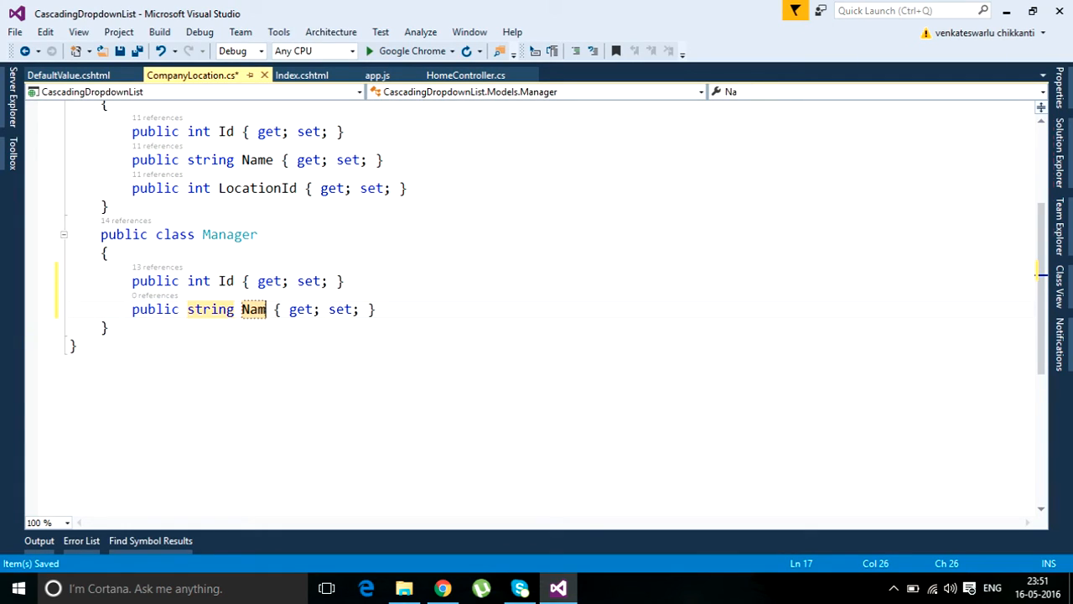
type("e")
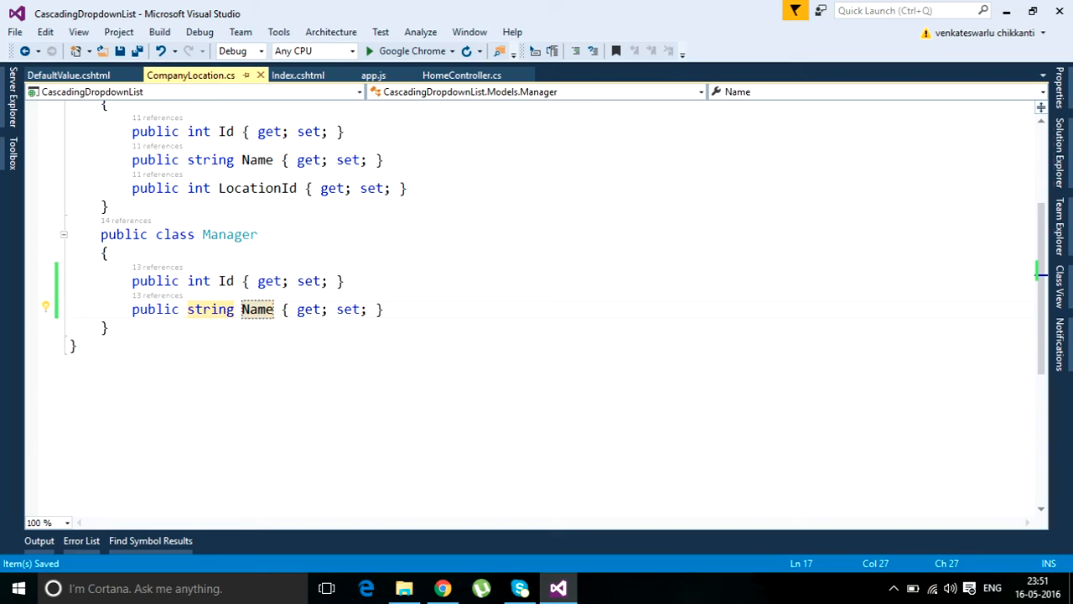